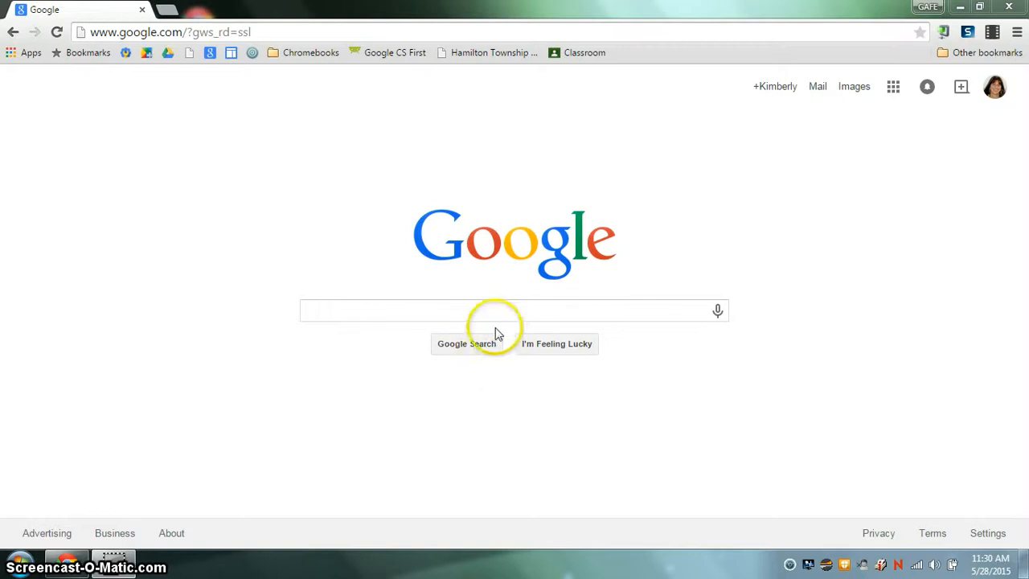
mouse_move(675, 182)
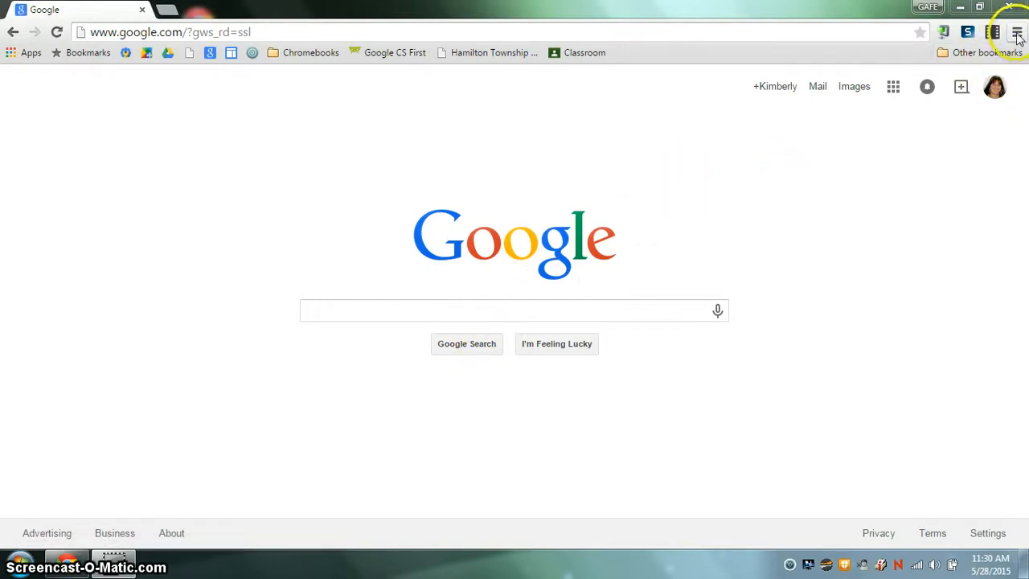
mouse_move(1017, 32)
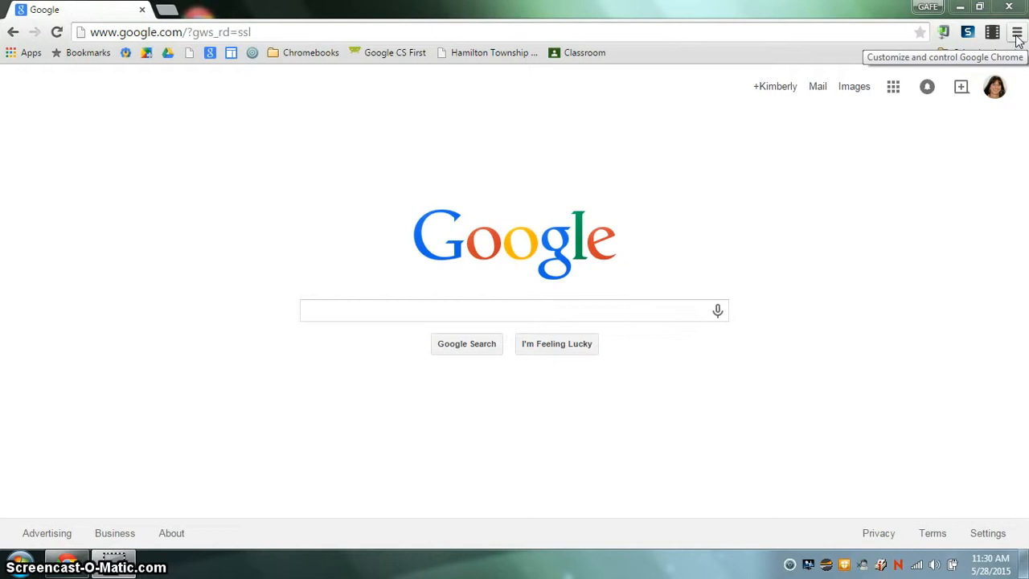
- Open Chrome's three-line main menu from the Google homepage
click(1017, 32)
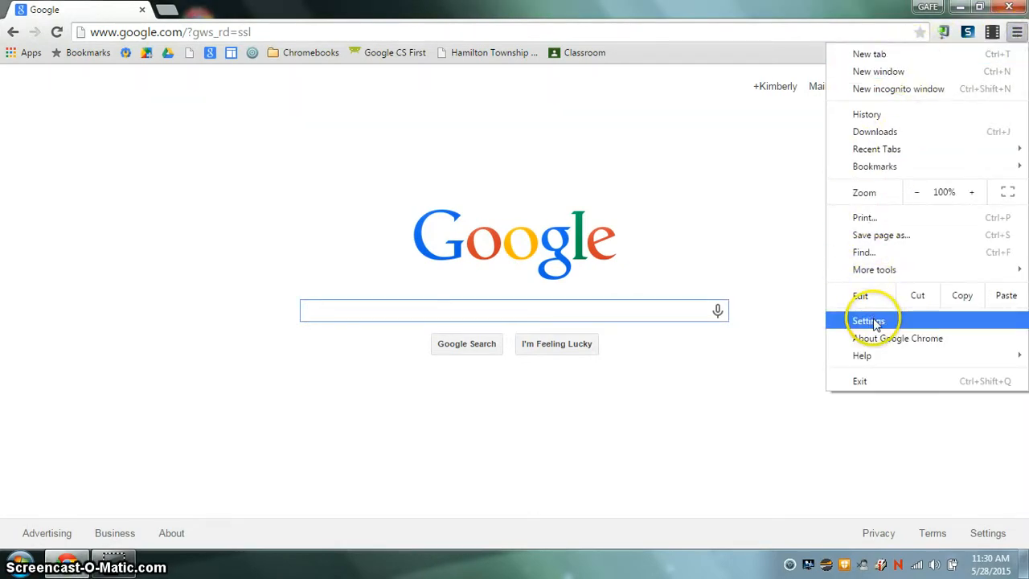
- Go to Settings > Extensions and scroll to the end of the installed extensions list
click(867, 321)
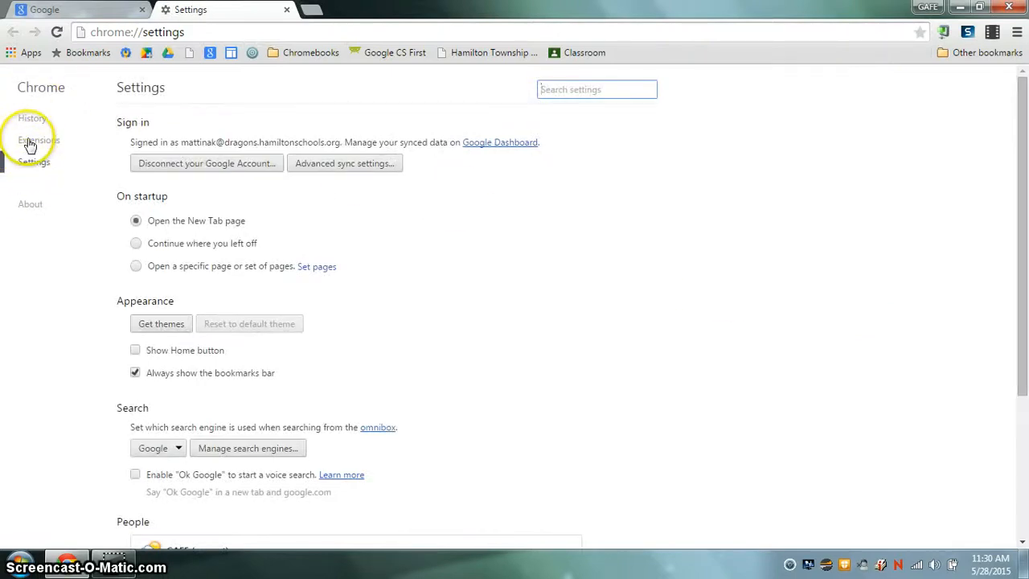
click(39, 140)
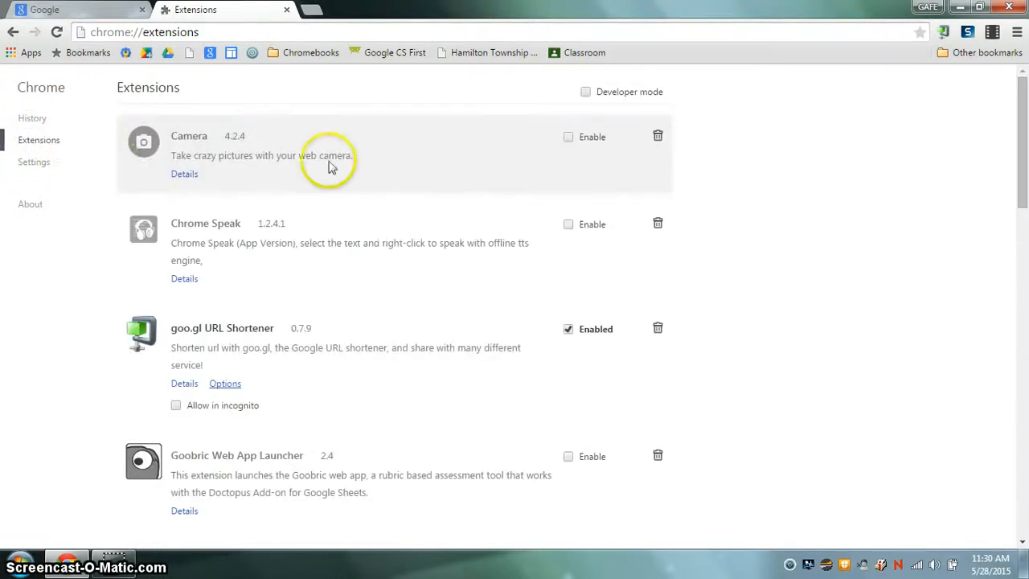
scroll(down, 3)
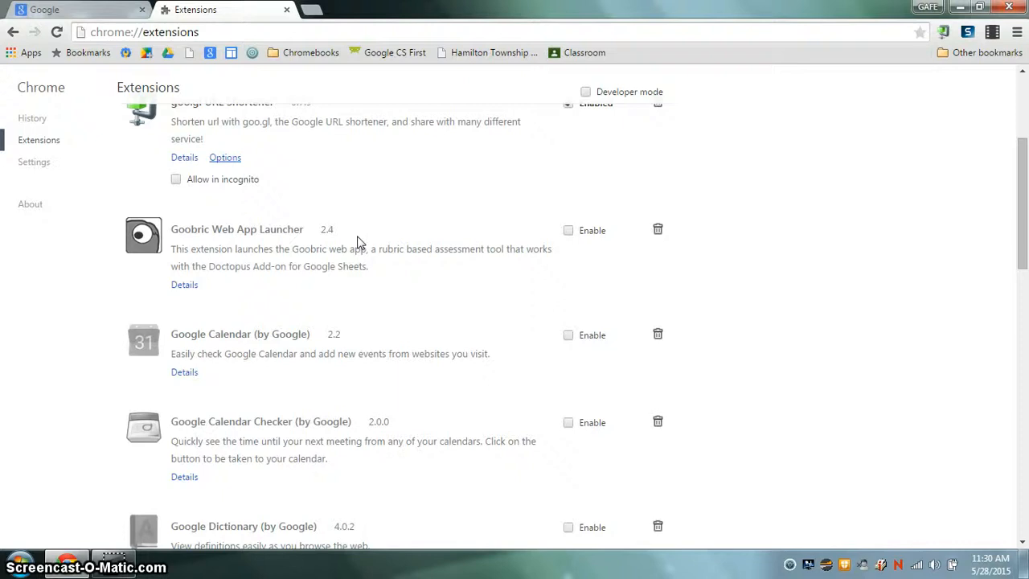
scroll(down, 3)
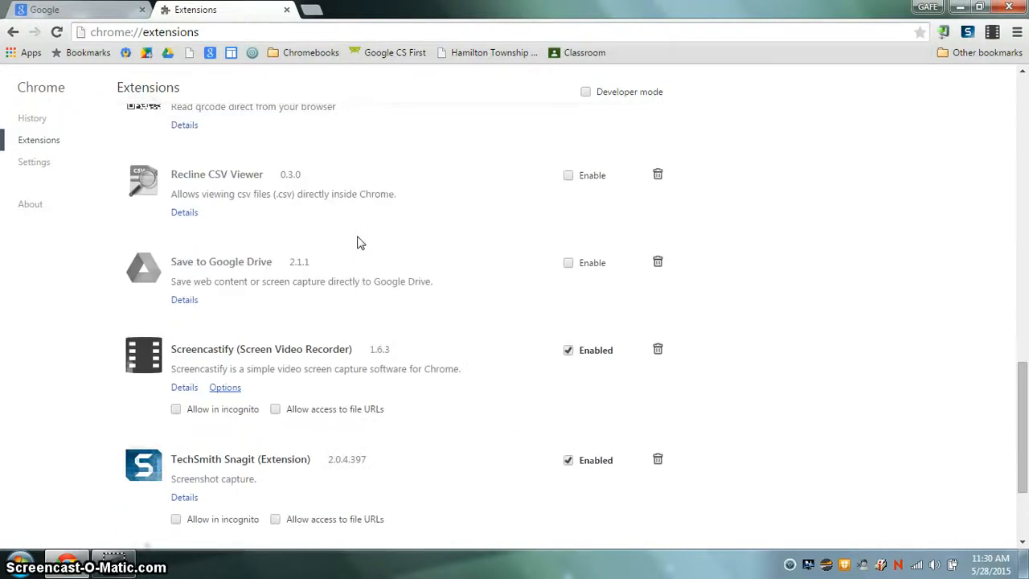
scroll(down, 3)
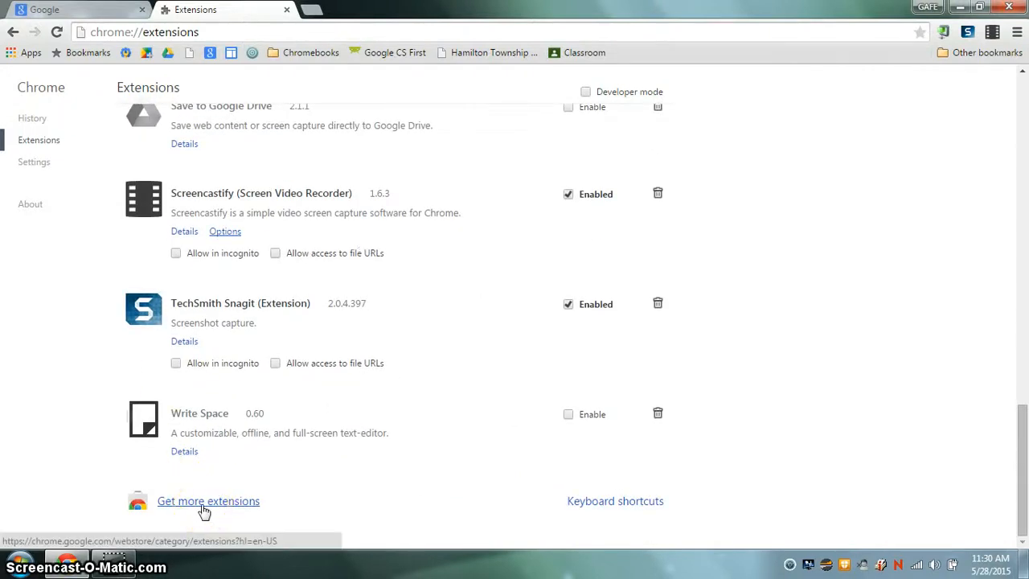
- From Get more extensions, search the Chrome Web Store for 'Google Hangouts extension'
click(208, 501)
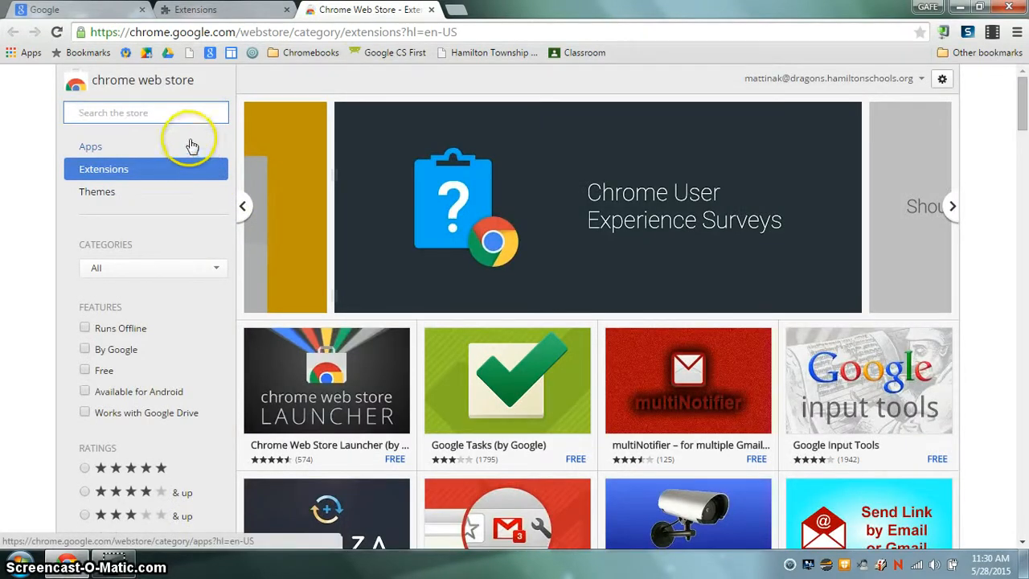
click(146, 113)
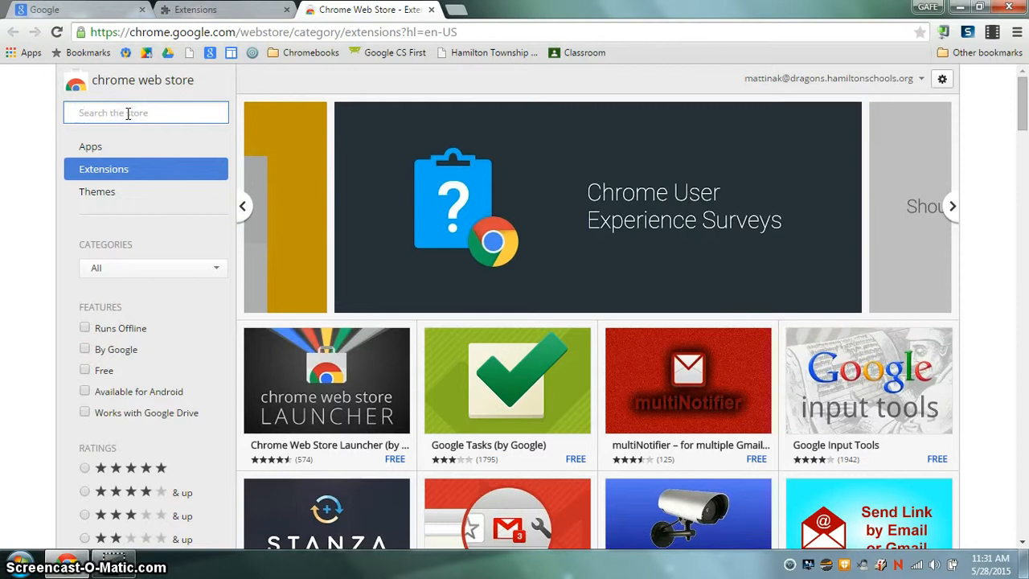
text(Google Hangouts)
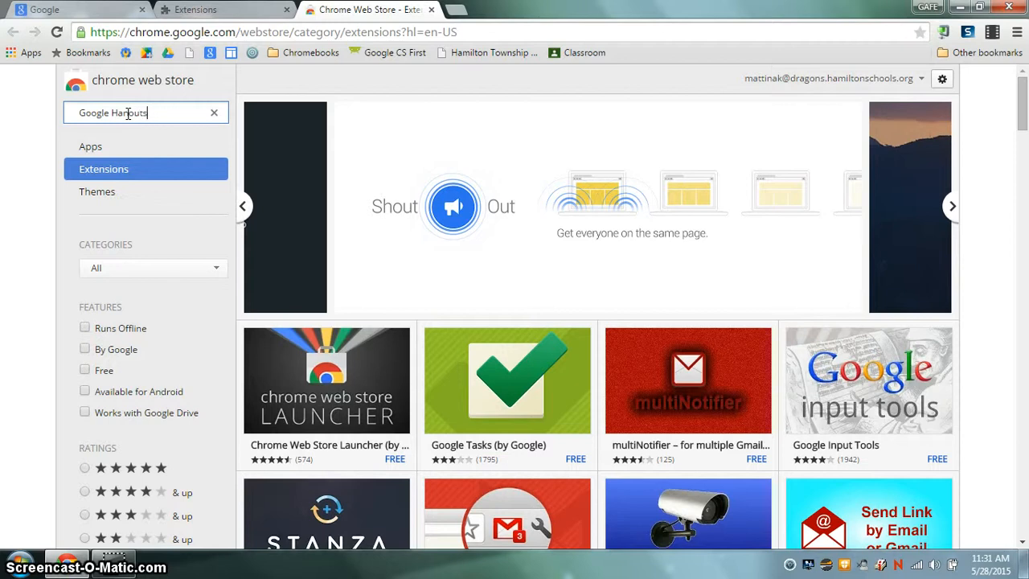
text(extension)
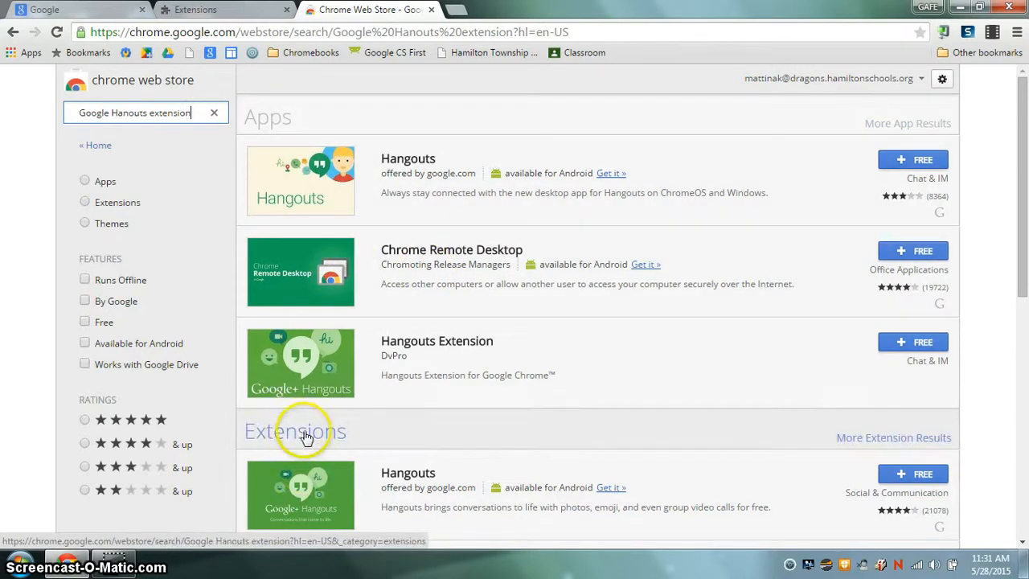
- Choose + FREE on the Hangouts extension offered by google.com
scroll(down, 3)
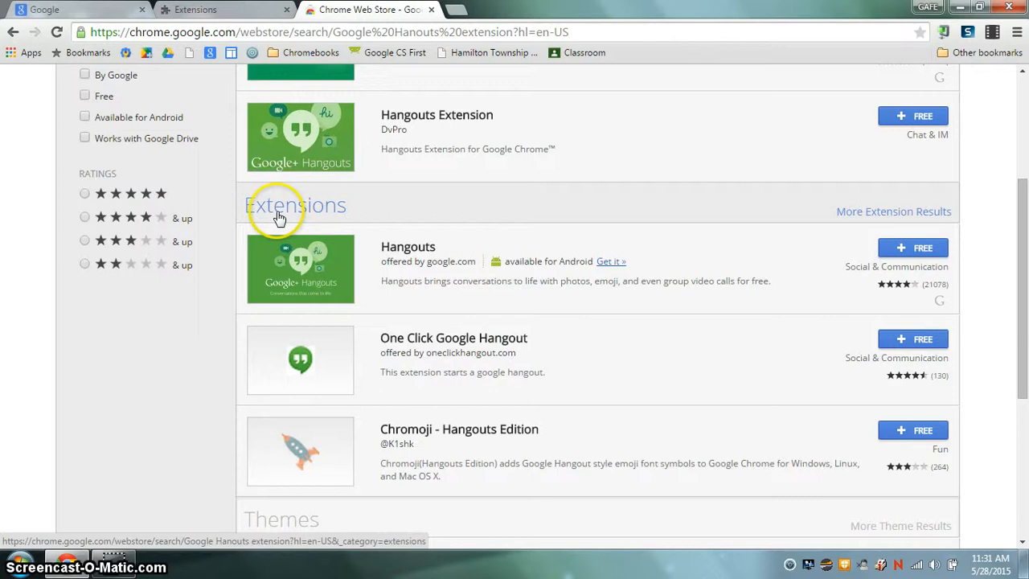
mouse_move(721, 254)
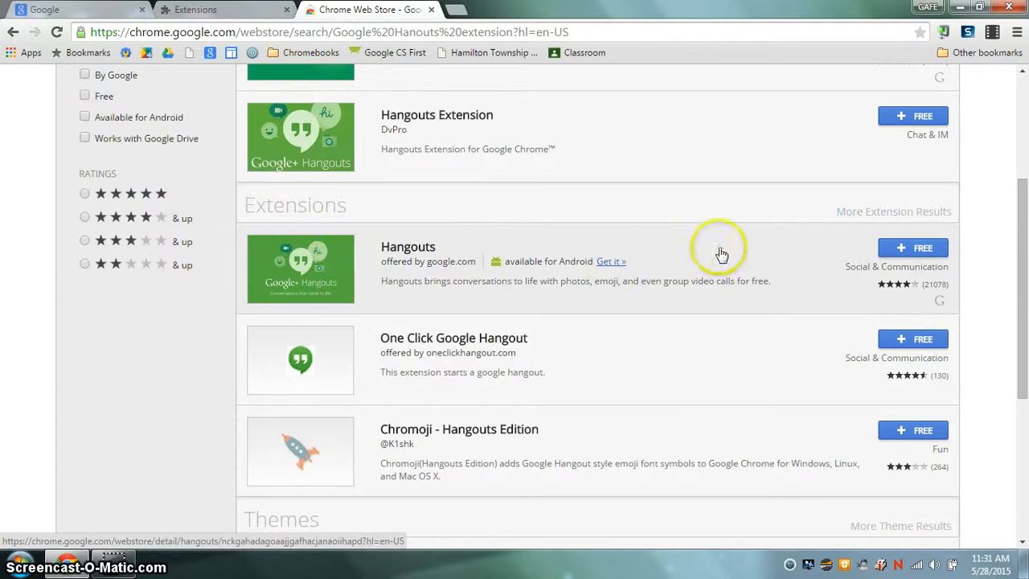
mouse_move(854, 247)
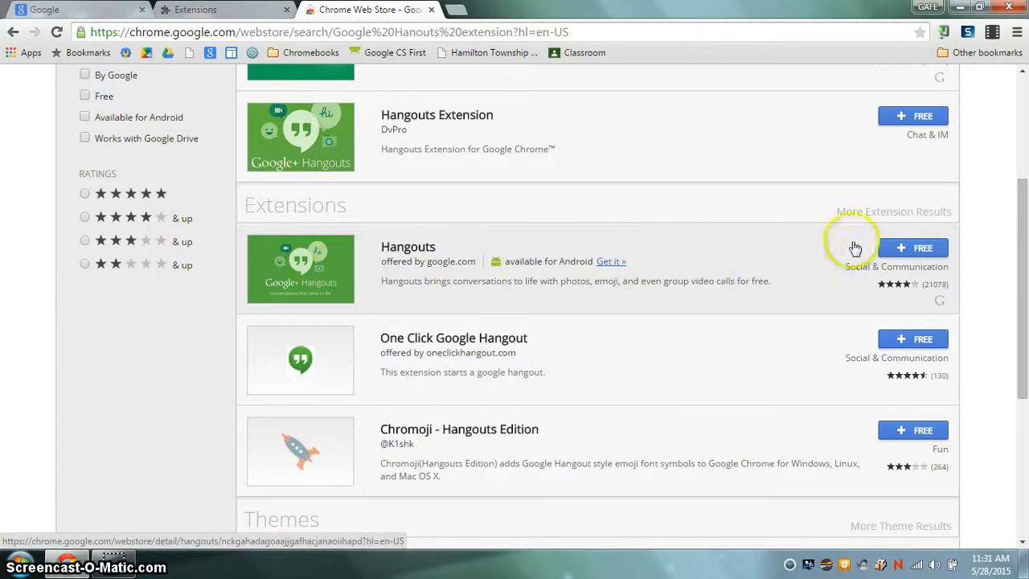
mouse_move(917, 253)
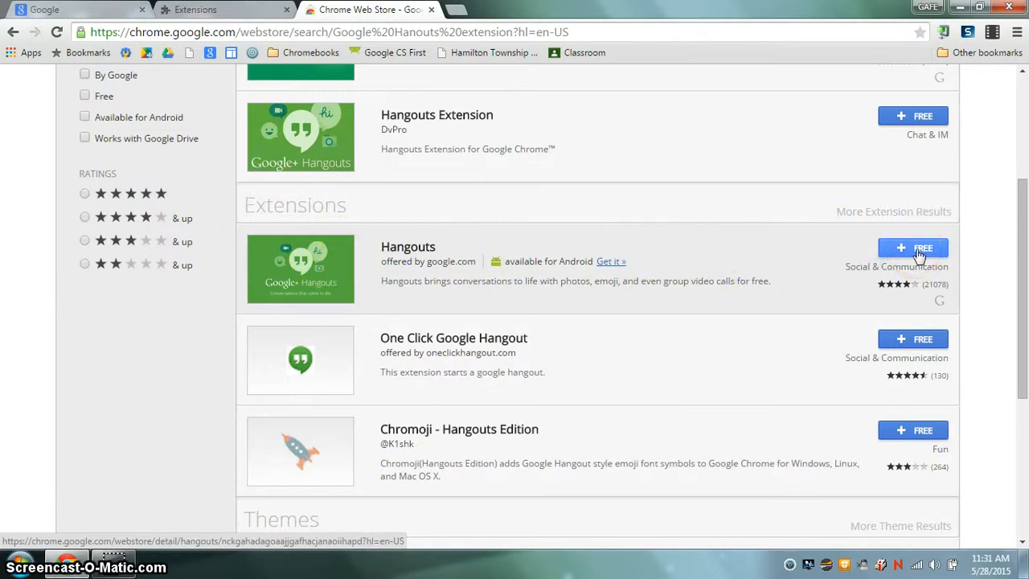
click(912, 247)
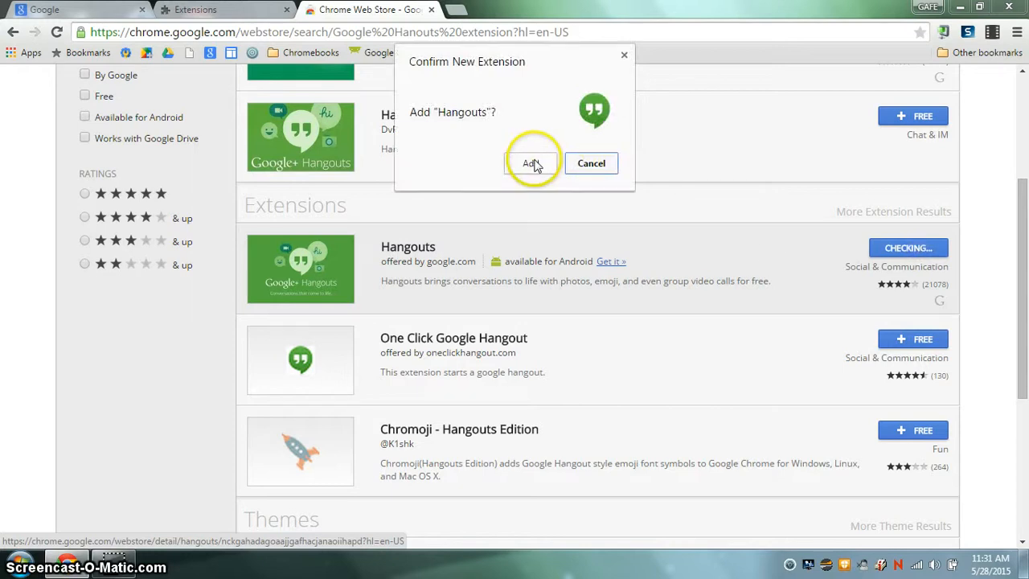
- Confirm Add in the Confirm New Extension dialog for Hangouts
click(530, 163)
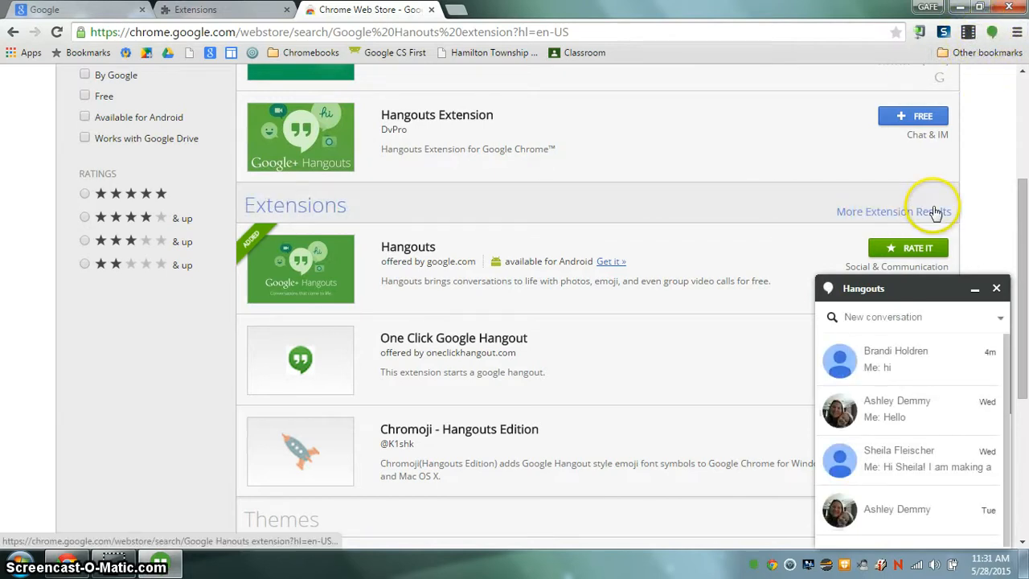
mouse_move(992, 33)
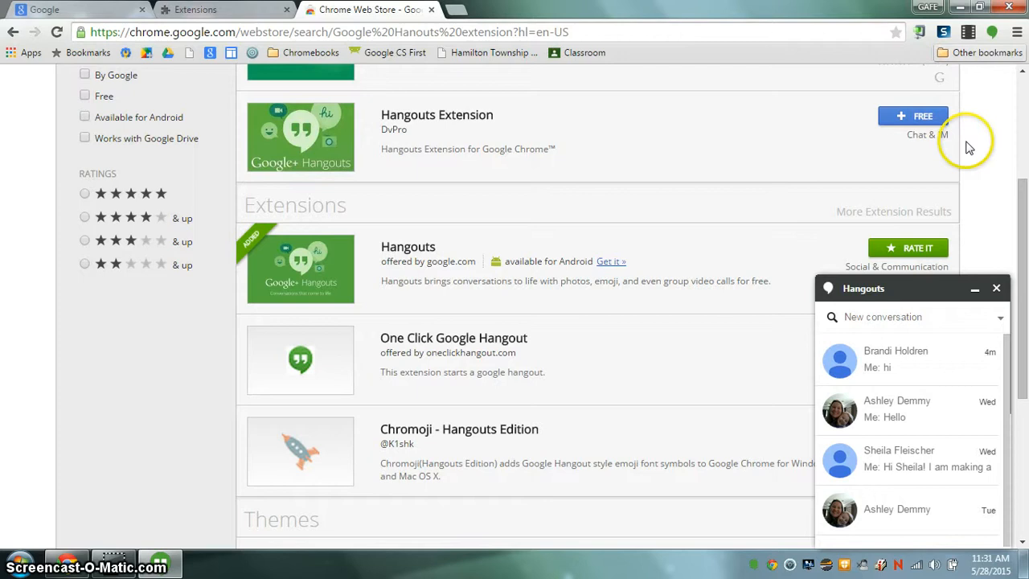
mouse_move(997, 111)
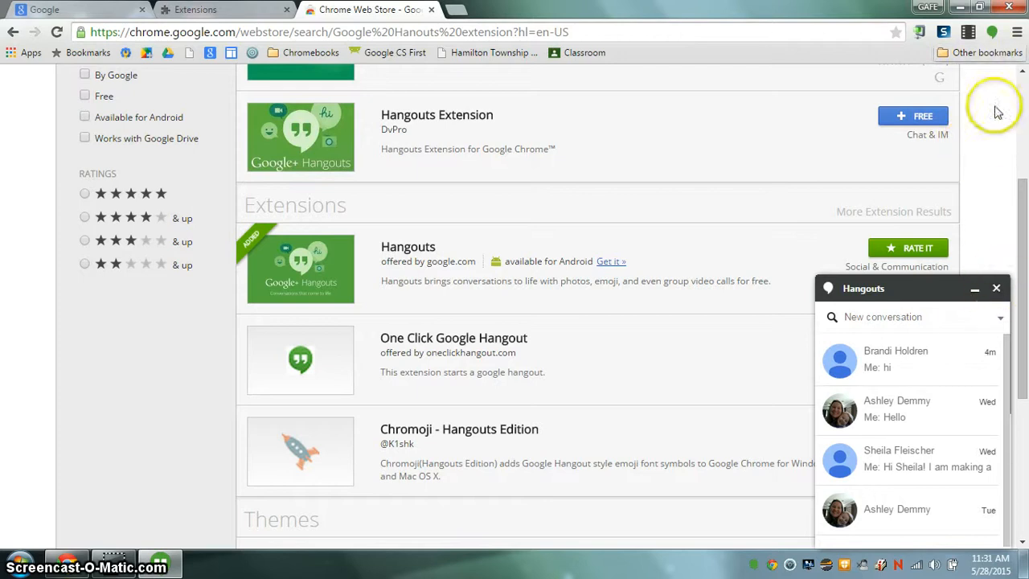
- Reopen the Hangouts panel from the toolbar and start a new conversation with a contact
click(996, 288)
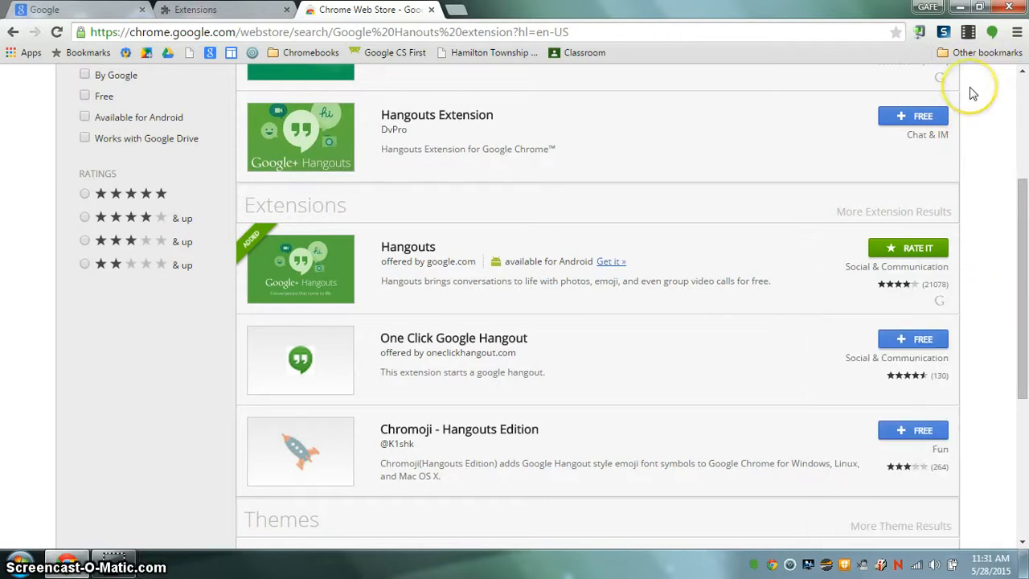
click(992, 32)
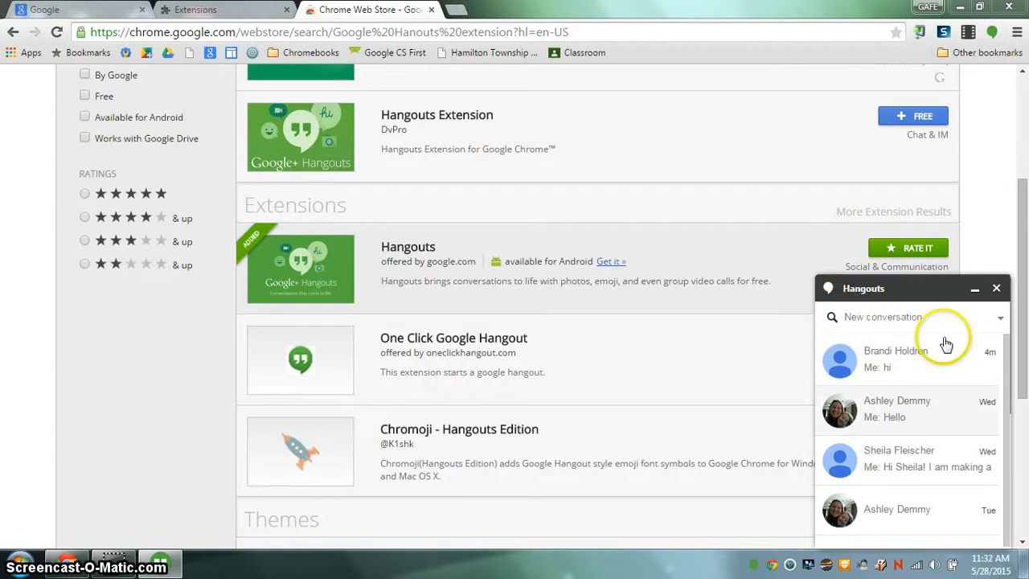
click(885, 316)
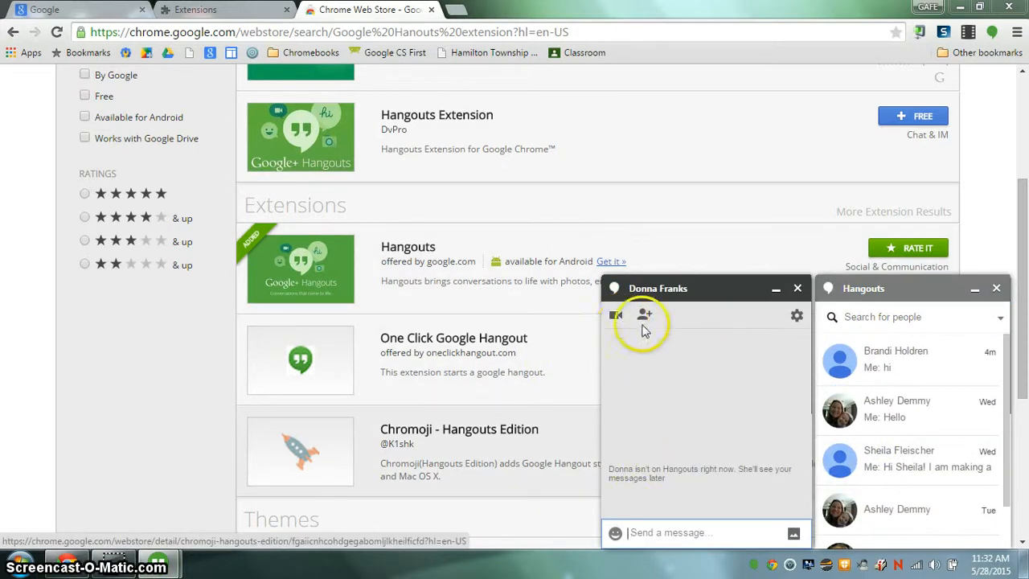
mouse_move(615, 315)
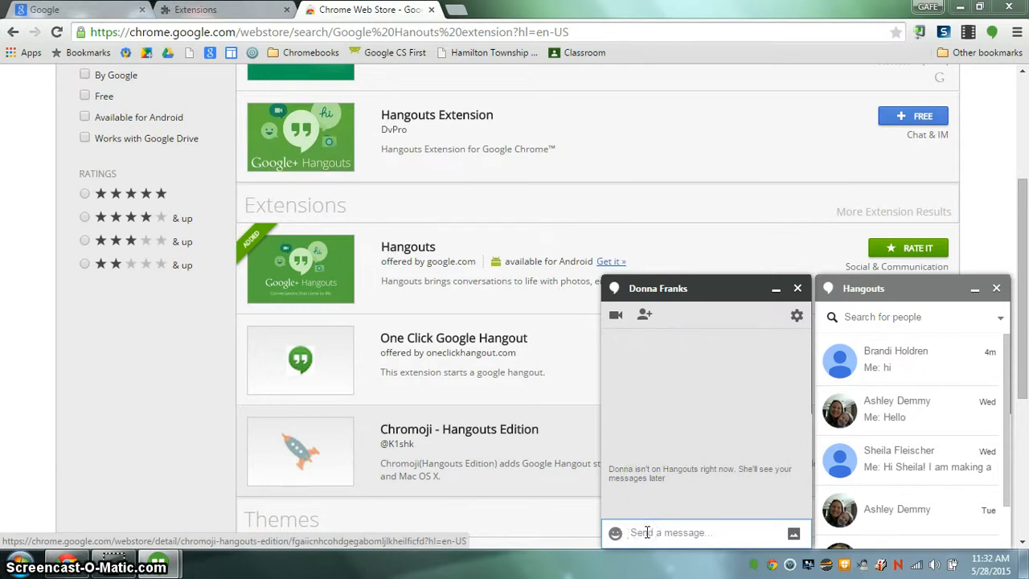
- Send the message 'hi' in the open Hangouts chat
text(hi)
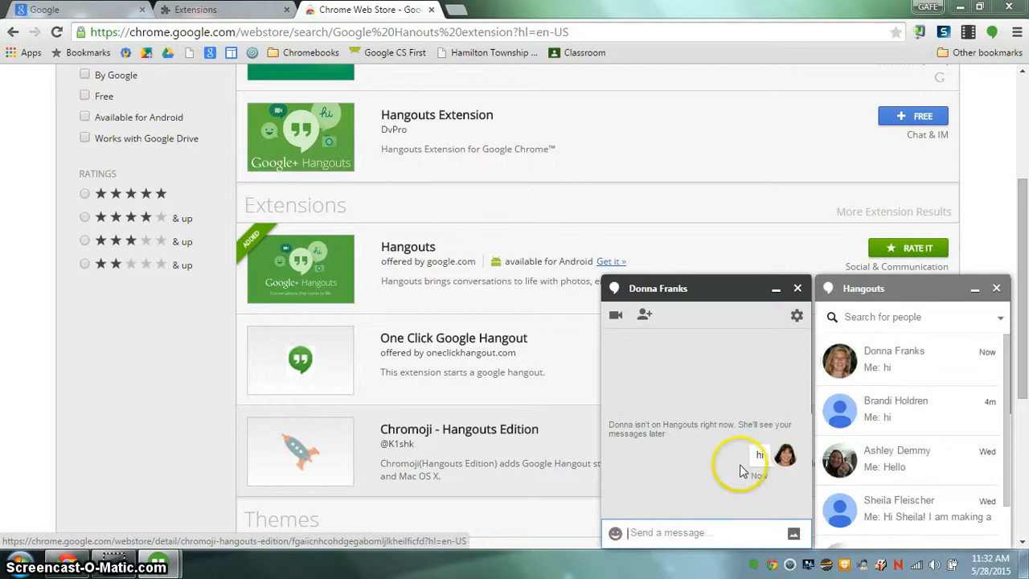
mouse_move(736, 450)
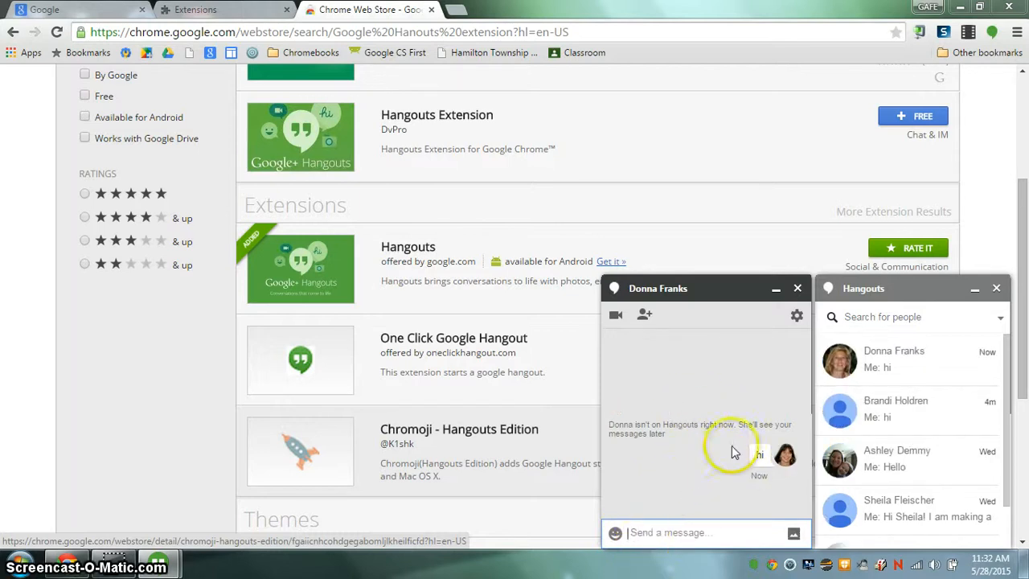